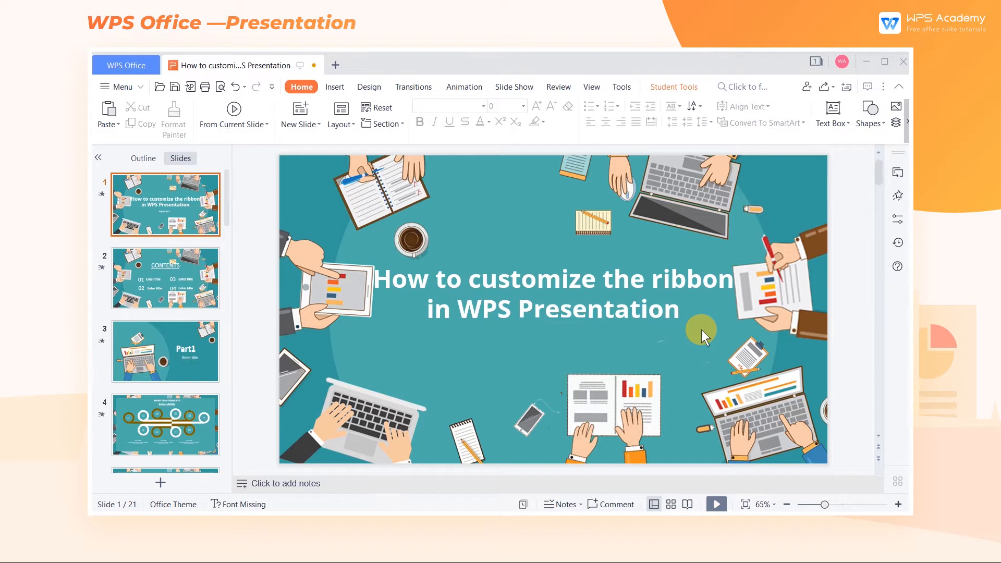
mouse_move(616, 283)
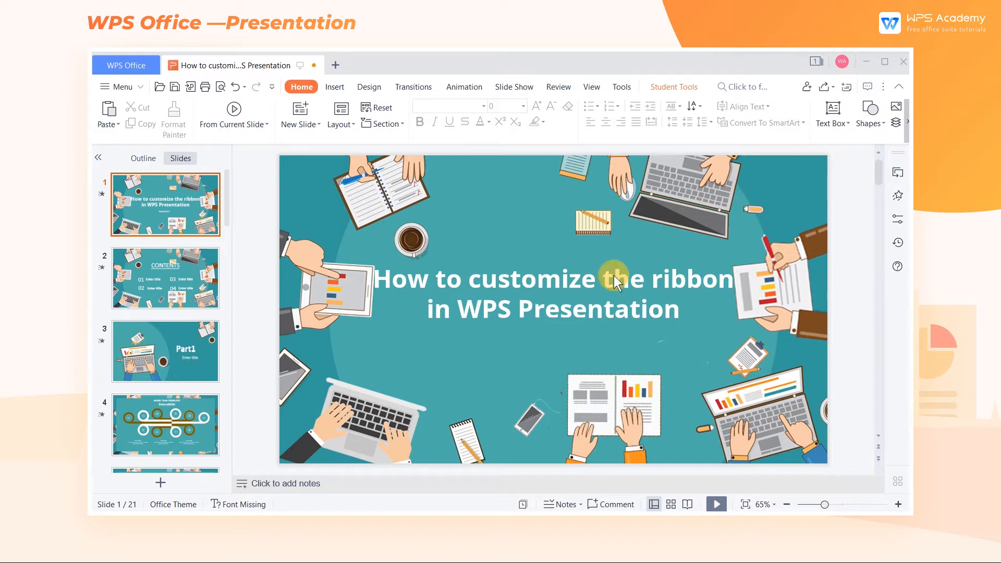
Preview the Insert tab, then collapse the ribbon to tab names and expand it again.
click(334, 87)
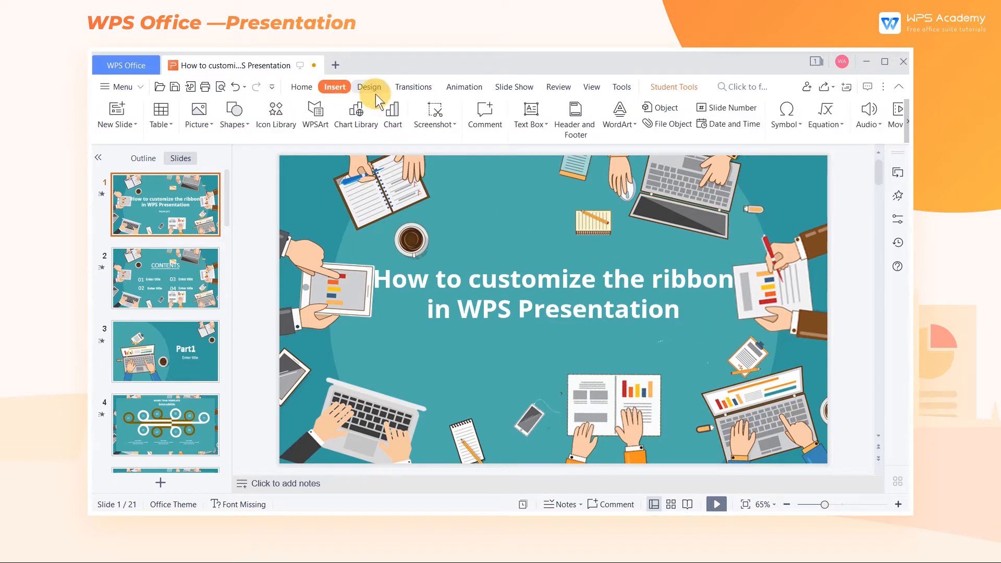
click(413, 87)
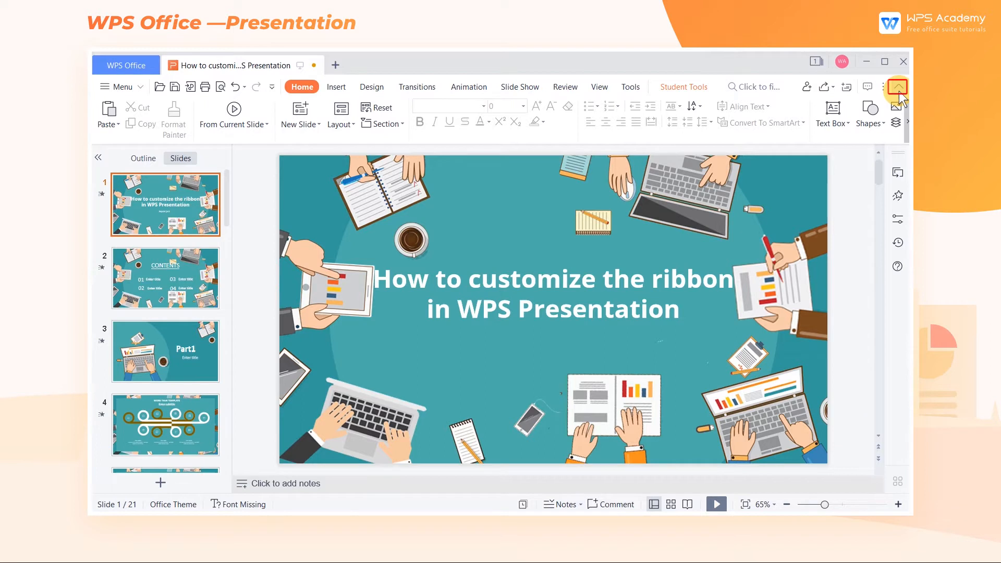
click(897, 88)
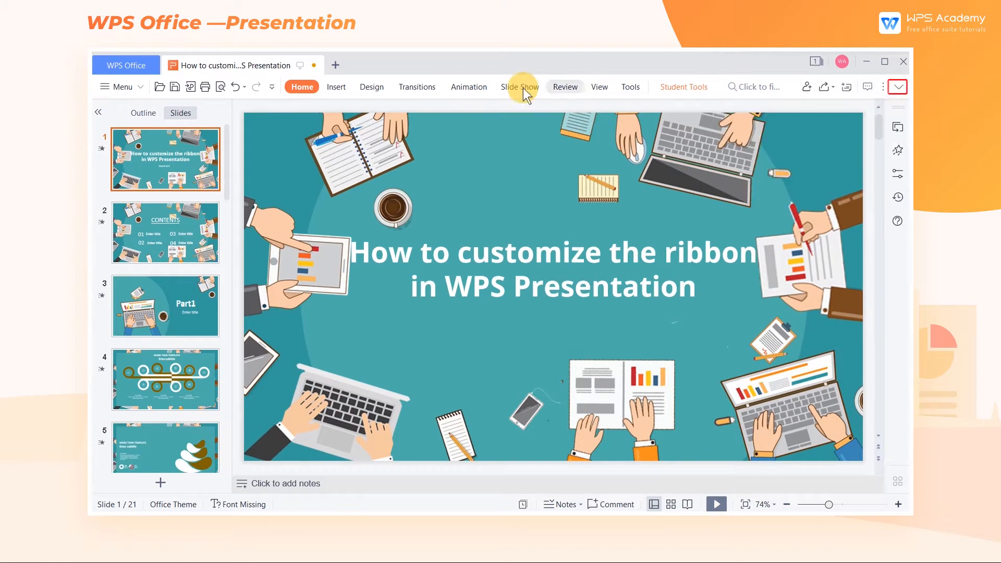
click(336, 86)
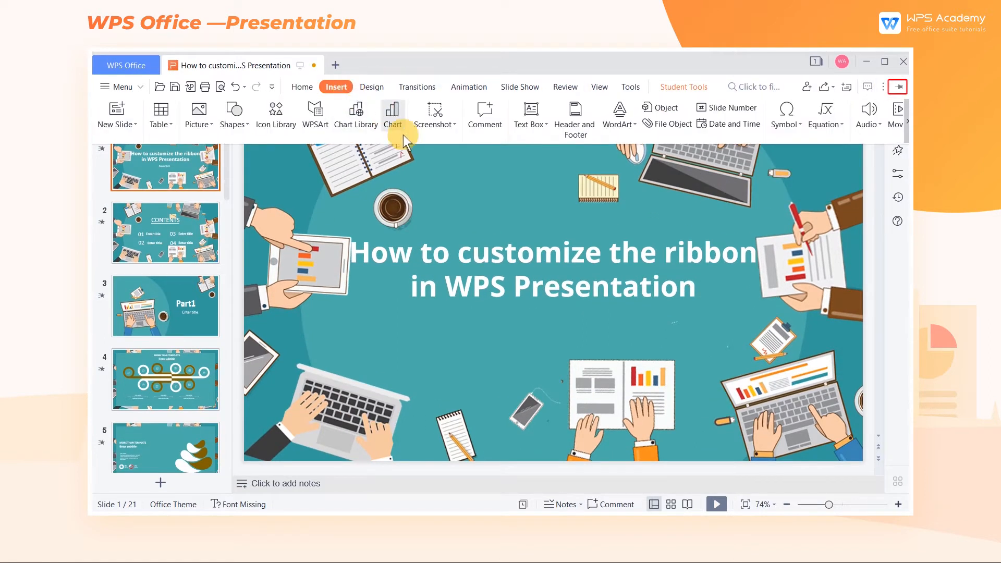
click(897, 87)
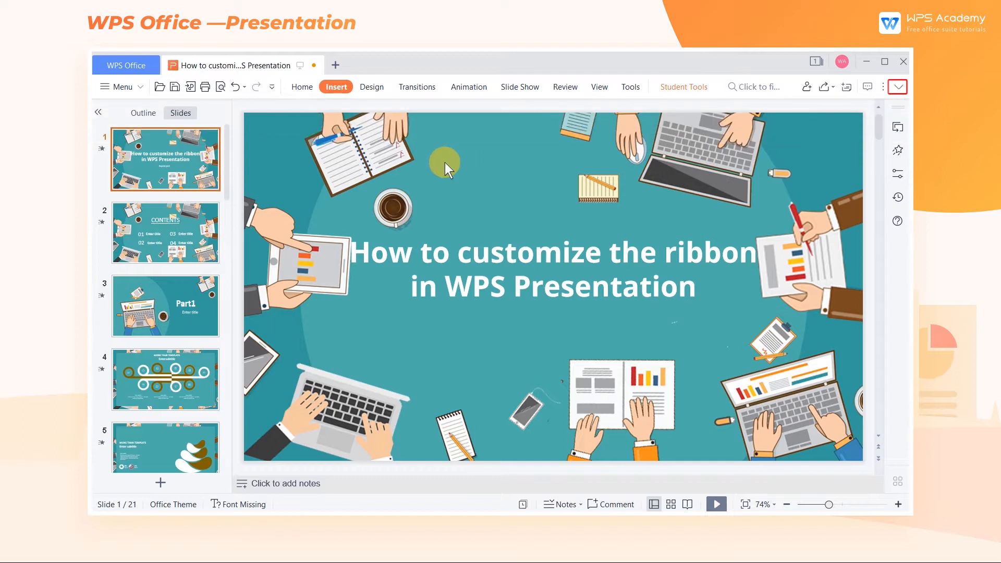
click(897, 87)
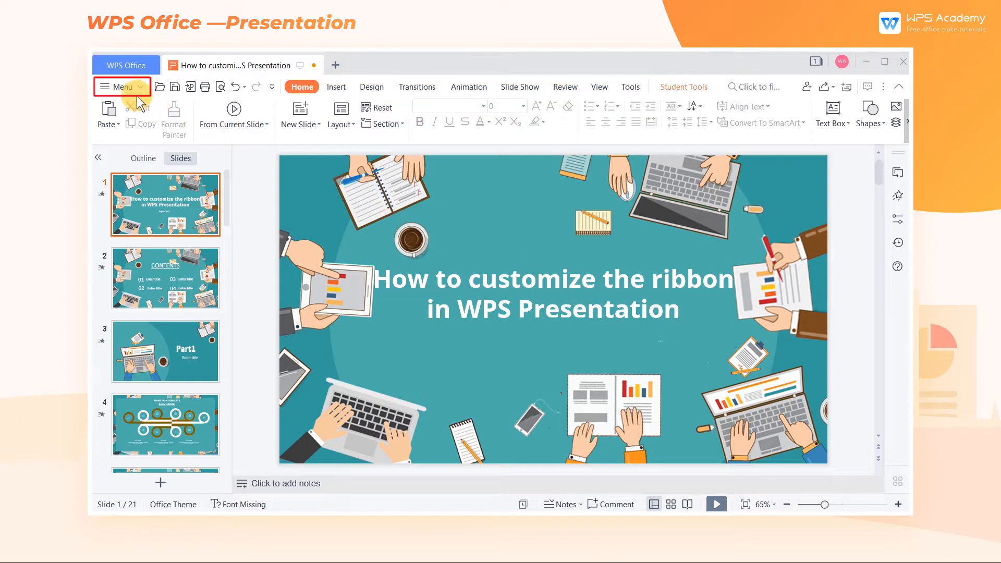
Open Options on Customize Ribbon, list all commands, and search for 'comment'.
click(121, 86)
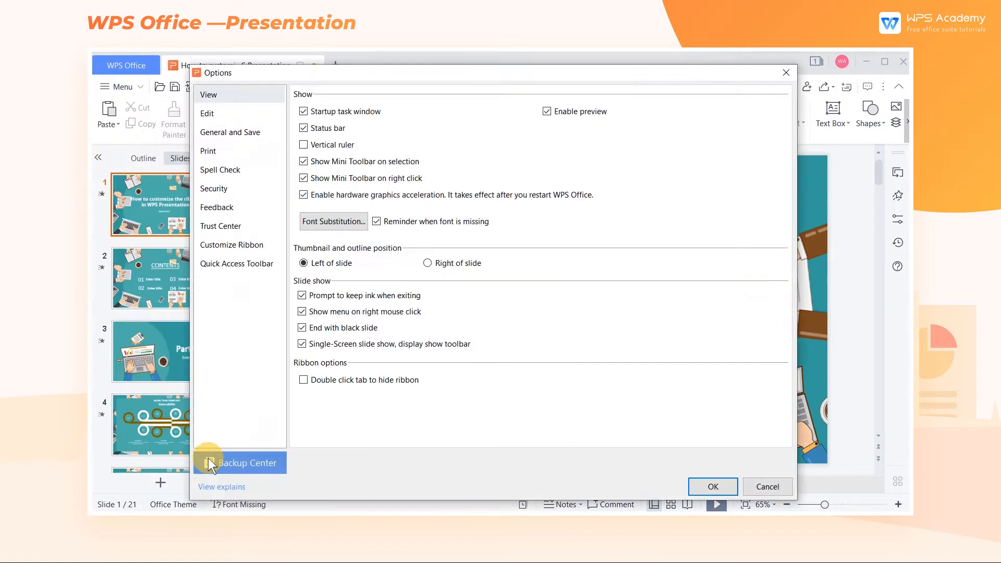
click(231, 245)
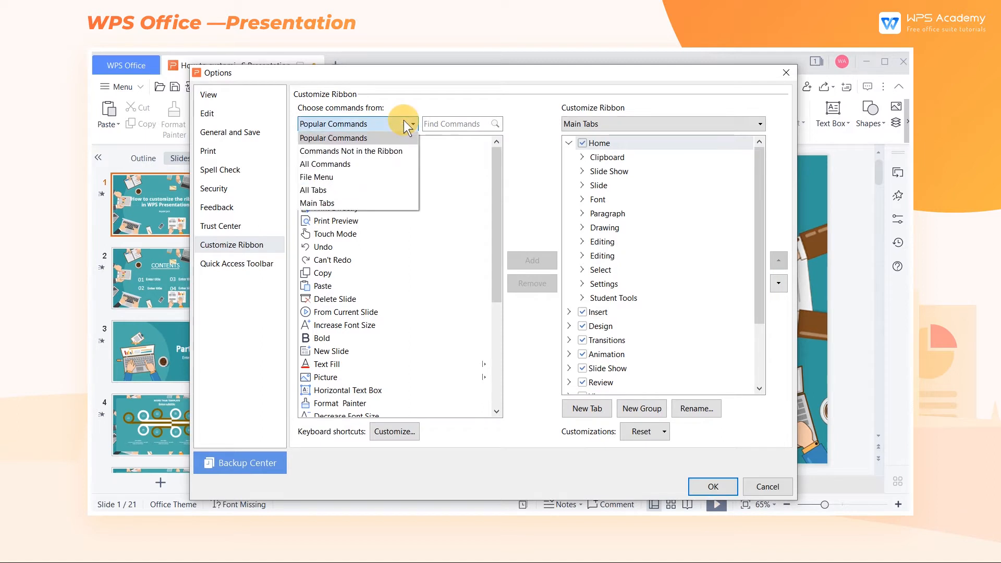
click(325, 164)
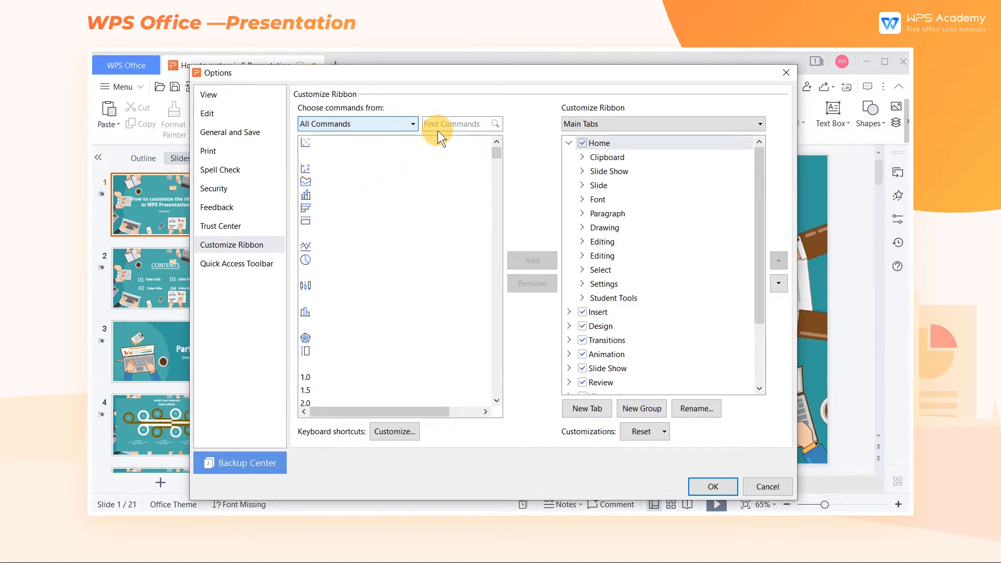
click(453, 123)
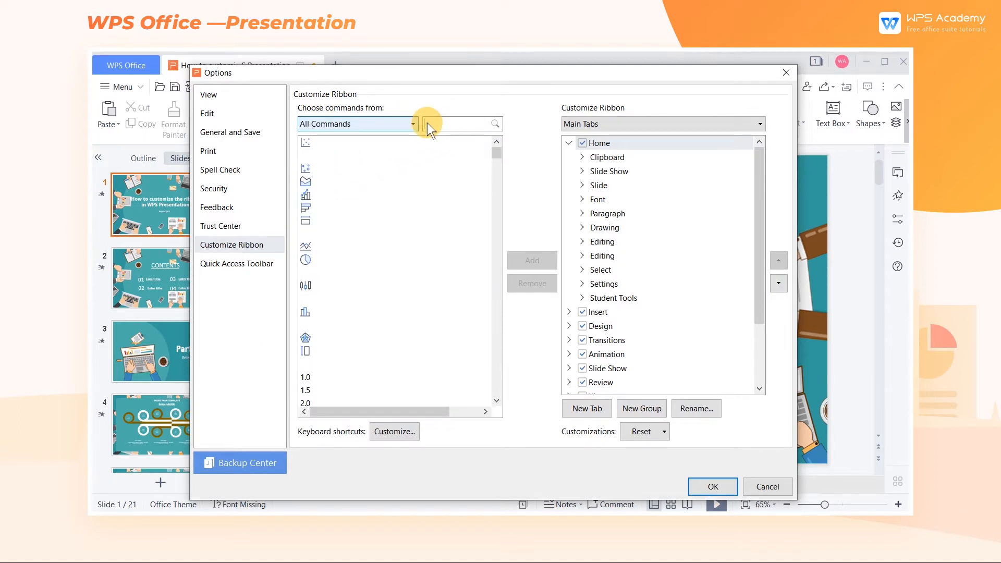
text(comment)
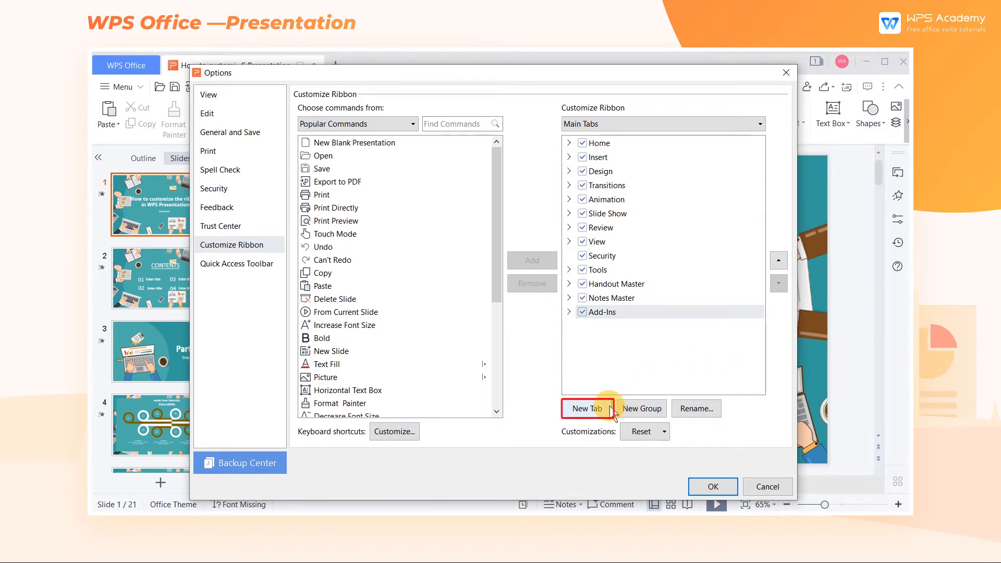
Add a New Tab to the main tabs list, plus a second New Group inside it.
click(586, 409)
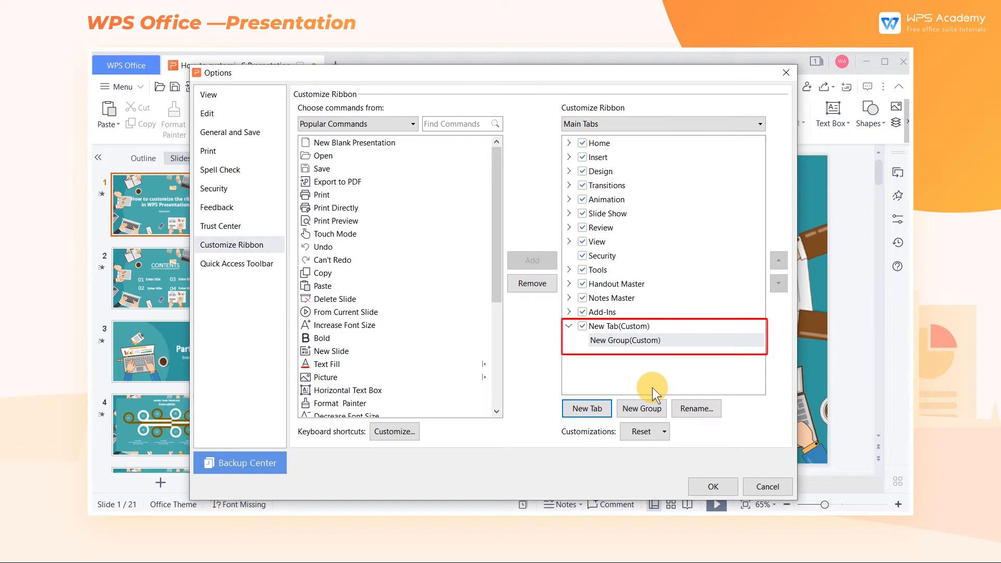
click(641, 409)
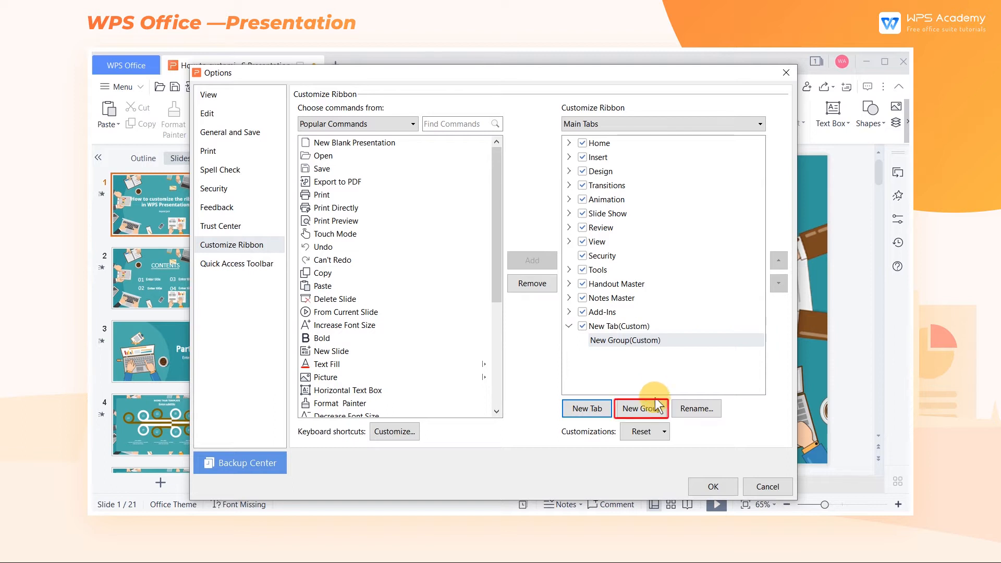
click(642, 409)
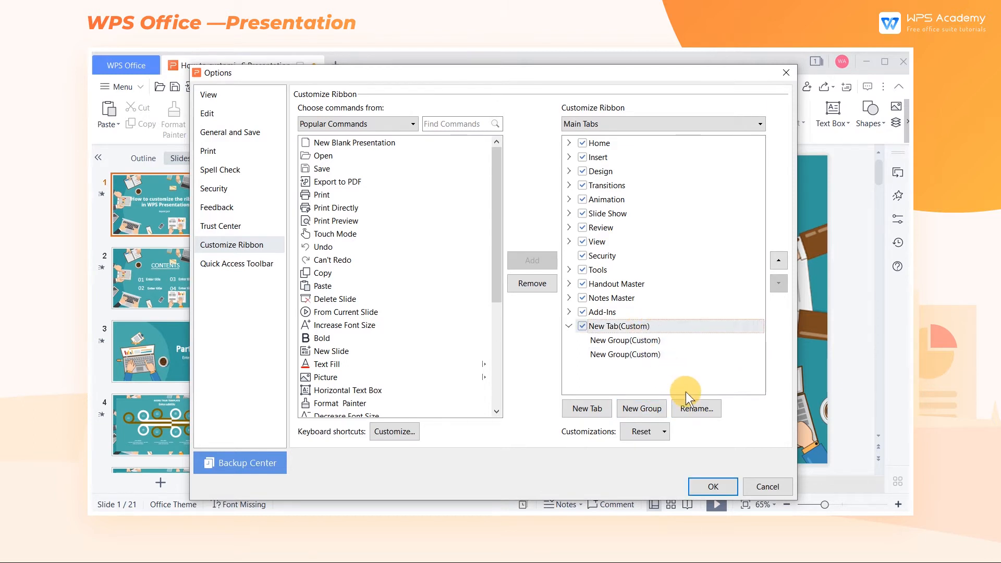
Rename the custom tab 'Common' and its groups 'For Study' and 'For Work'.
click(696, 409)
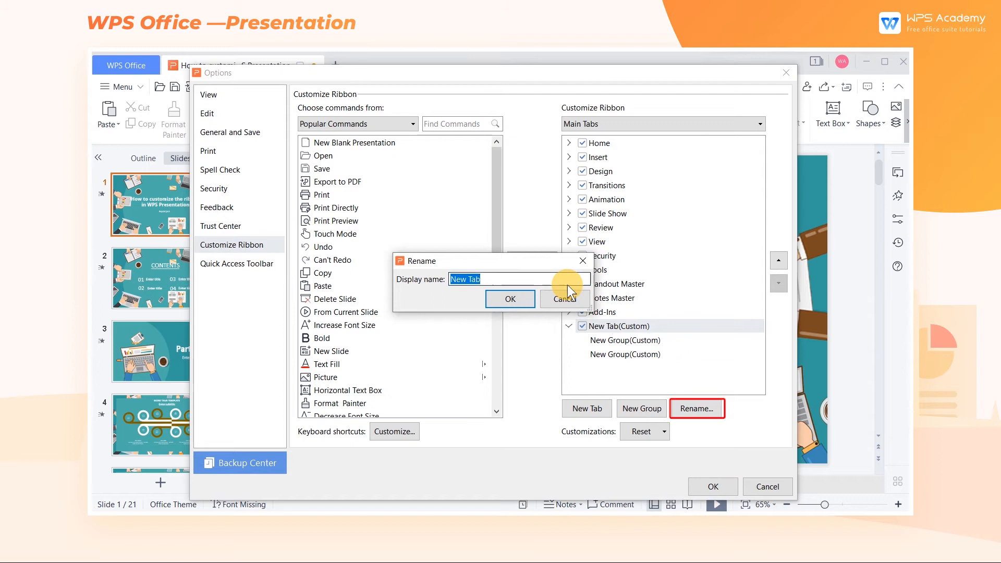
text(Common)
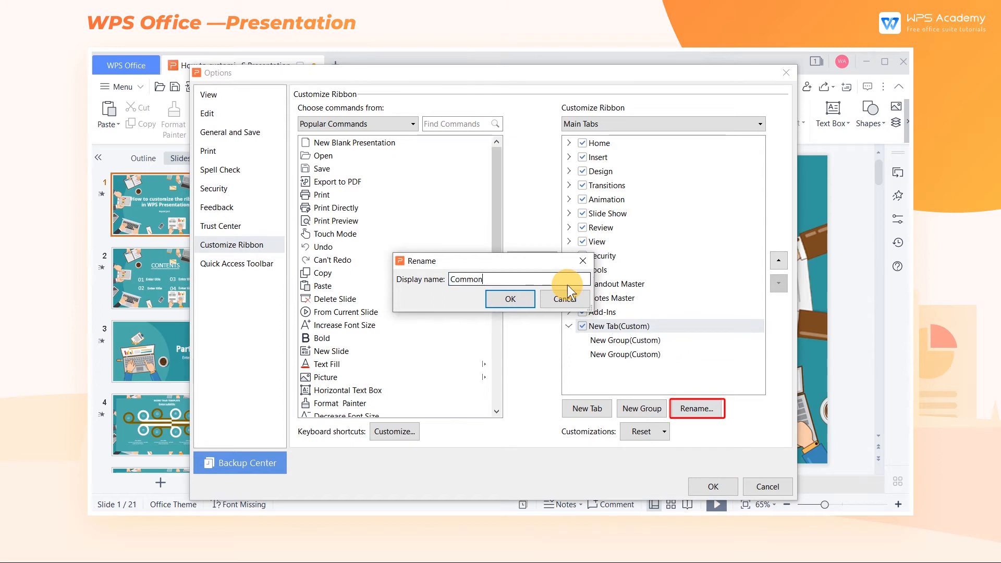
click(509, 299)
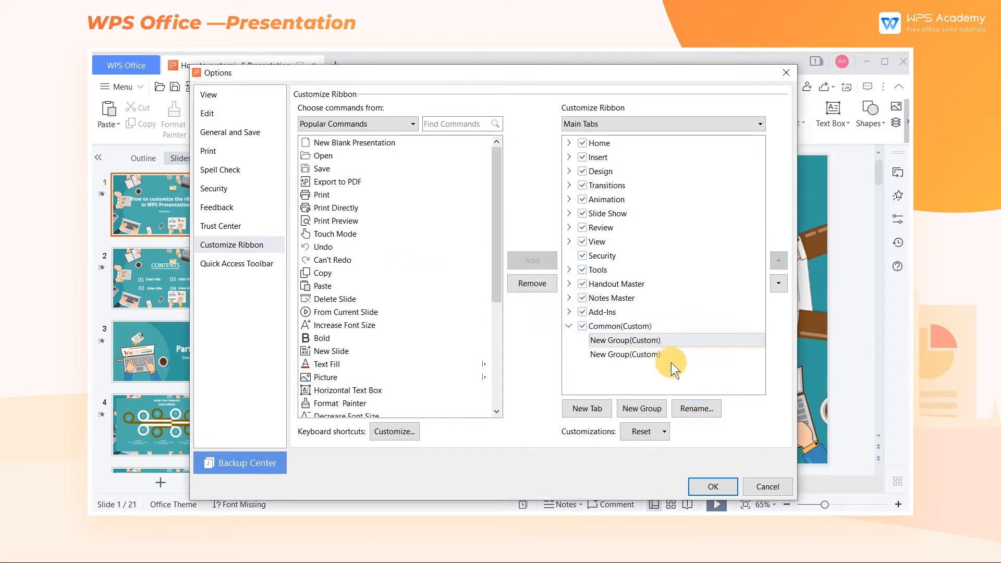
click(695, 409)
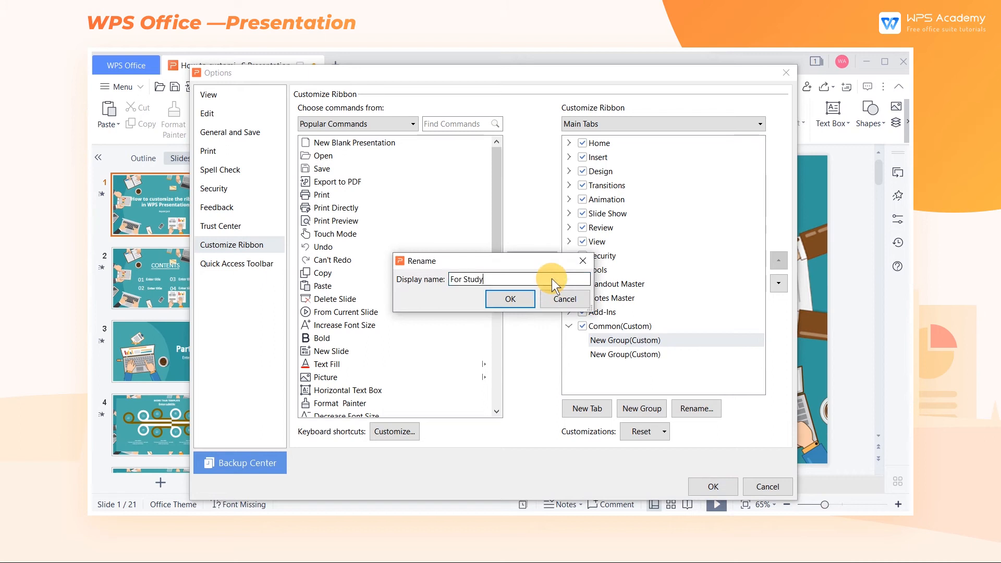
click(509, 299)
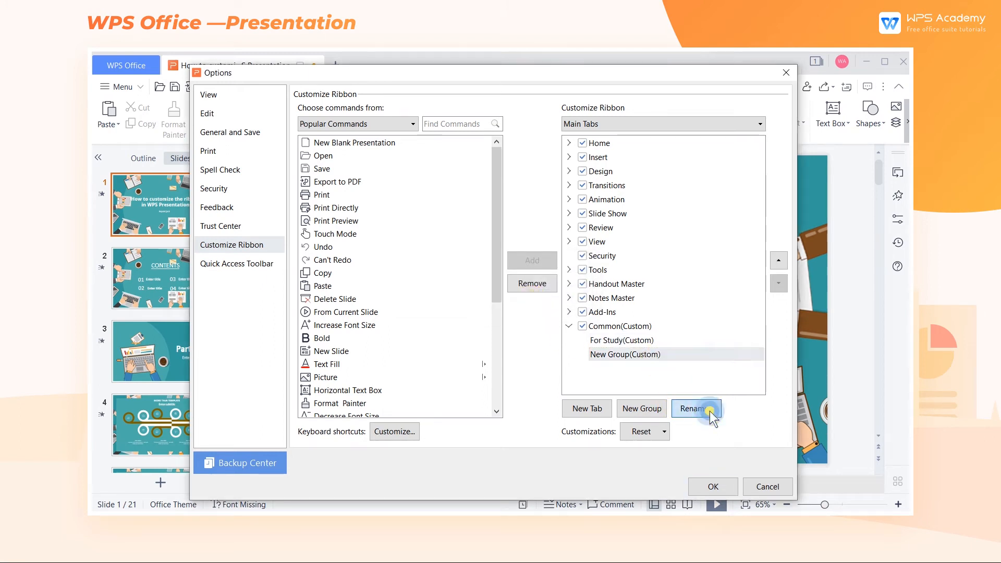
click(696, 409)
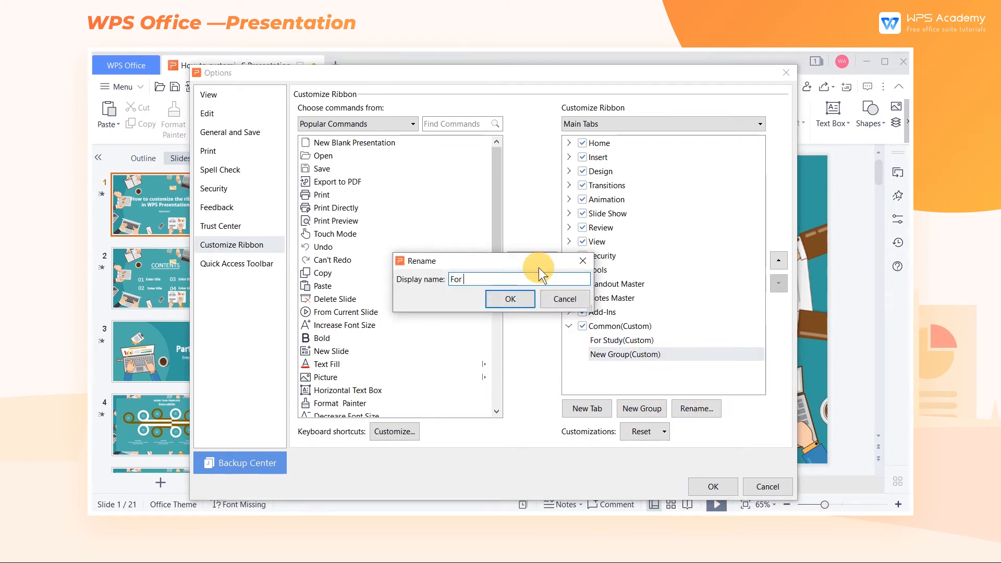
click(510, 299)
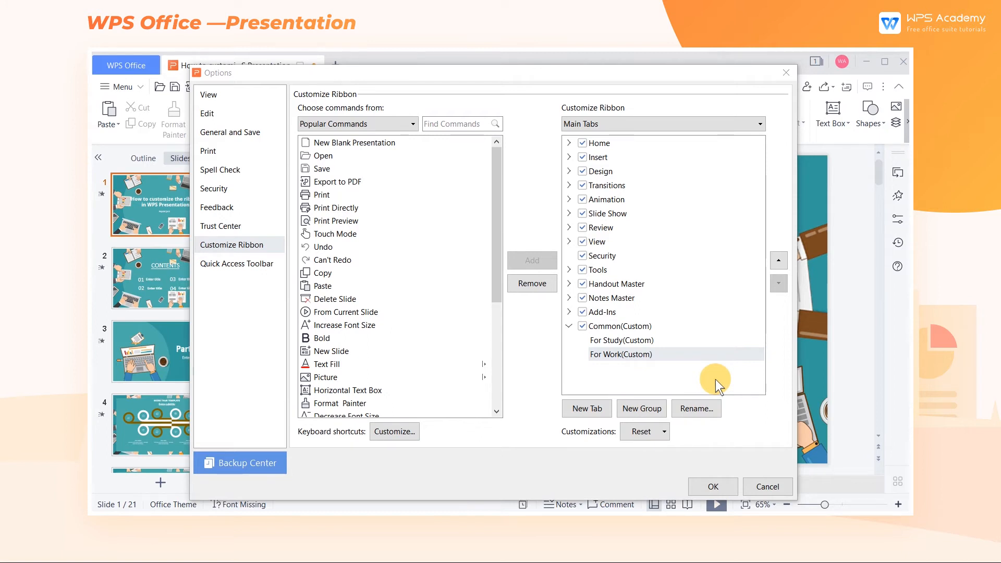
Add New Slide and Picture to the For Study group.
click(645, 341)
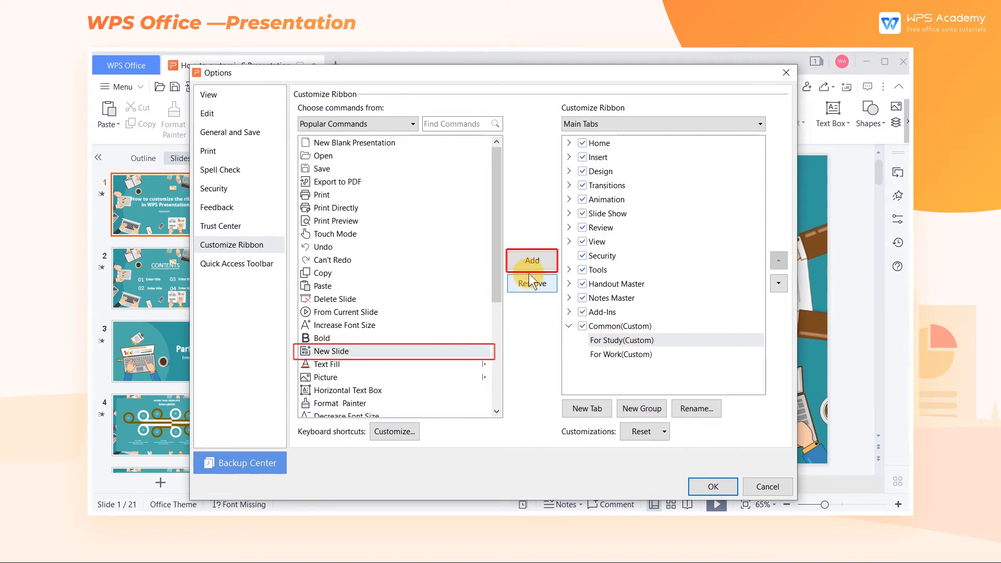
click(532, 260)
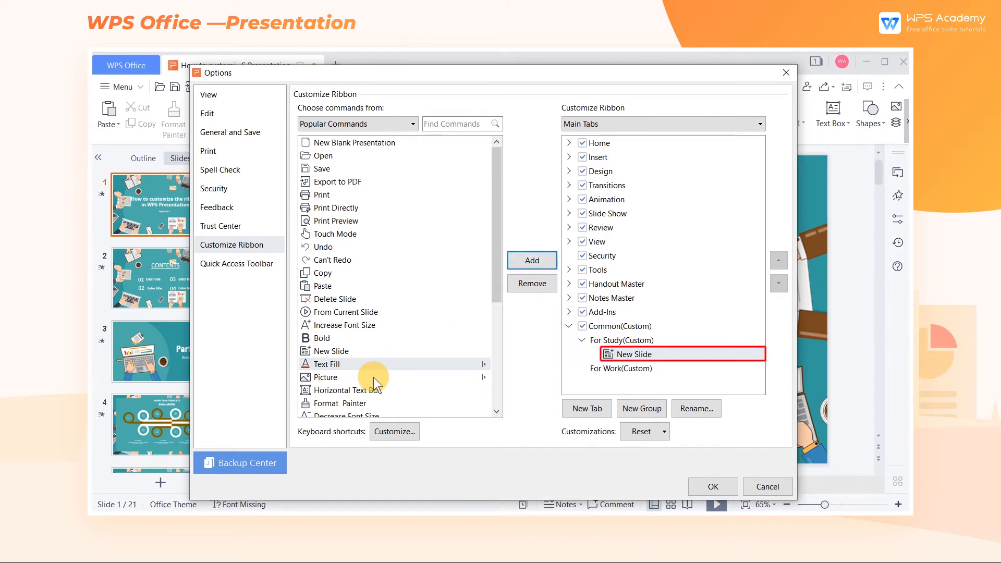
click(531, 260)
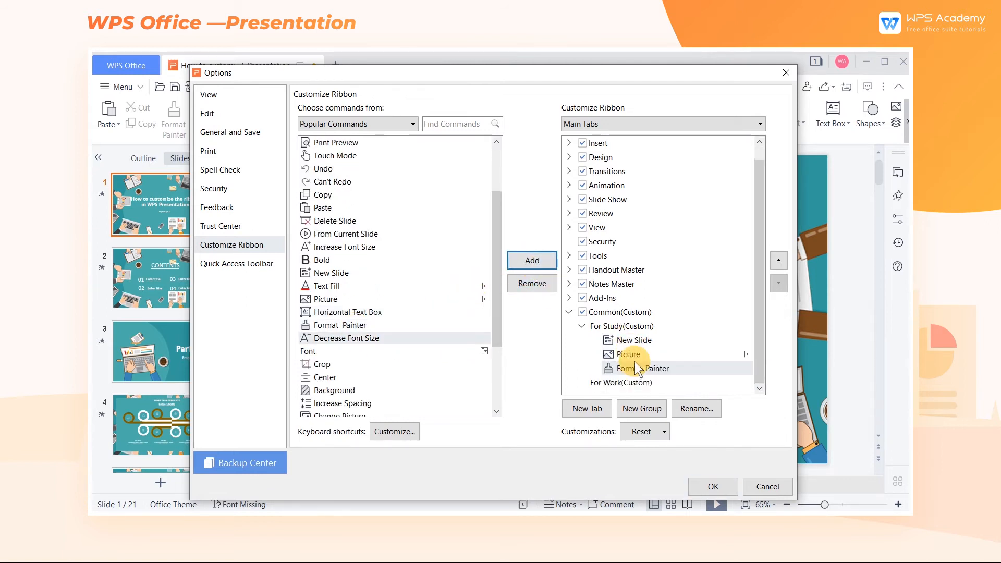
Remove Custom Animation from the For Work group and save the ribbon changes.
click(531, 259)
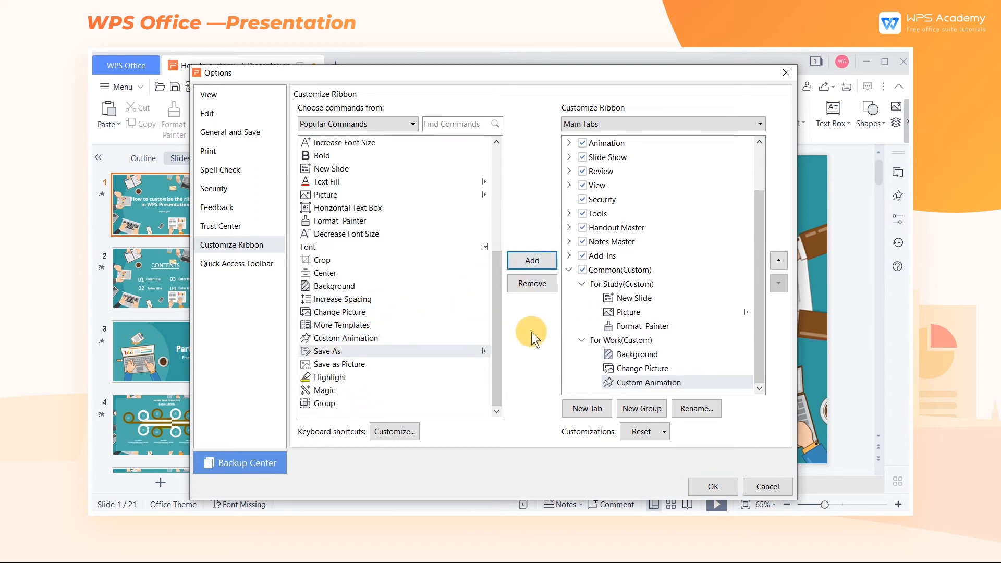
click(652, 382)
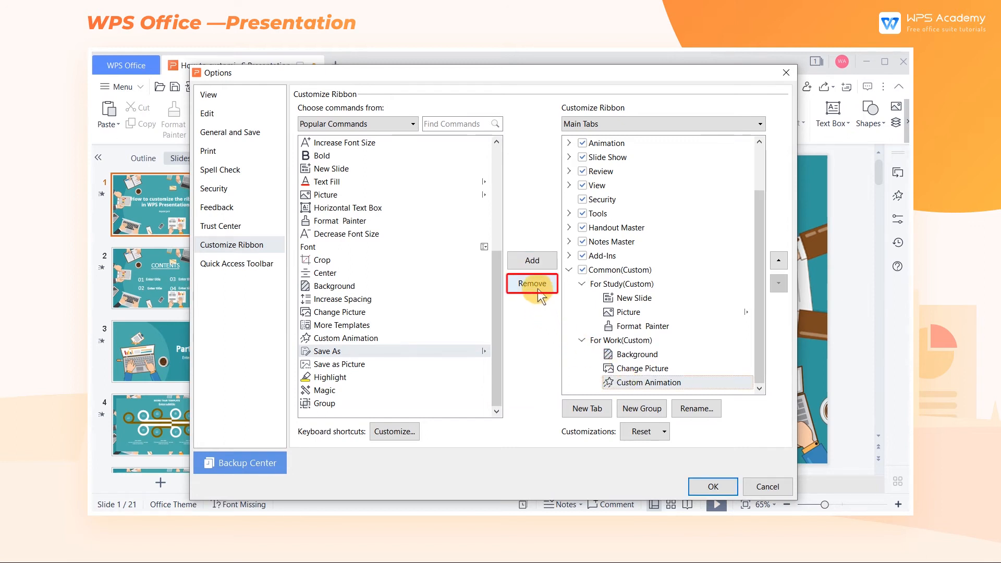
click(531, 283)
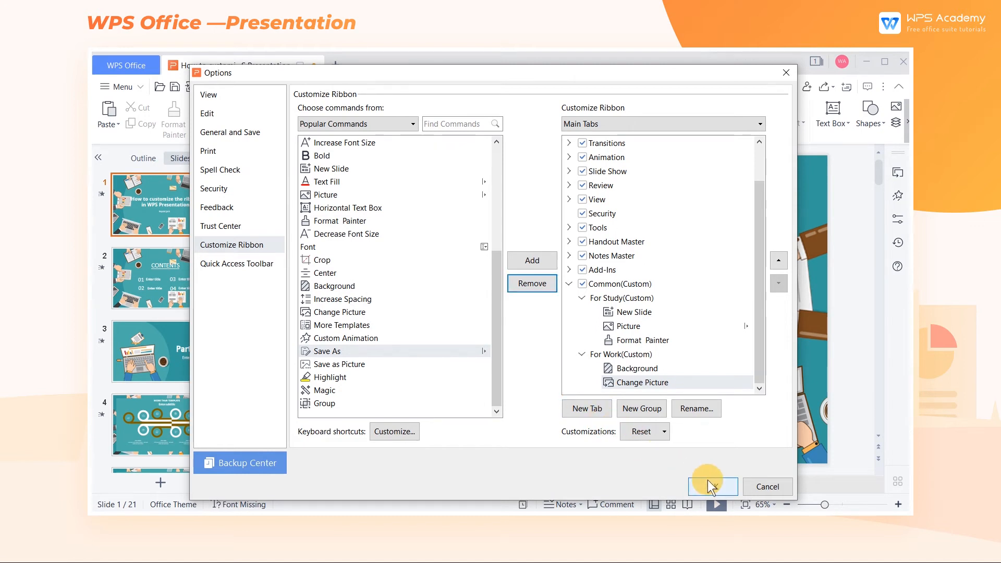
click(712, 486)
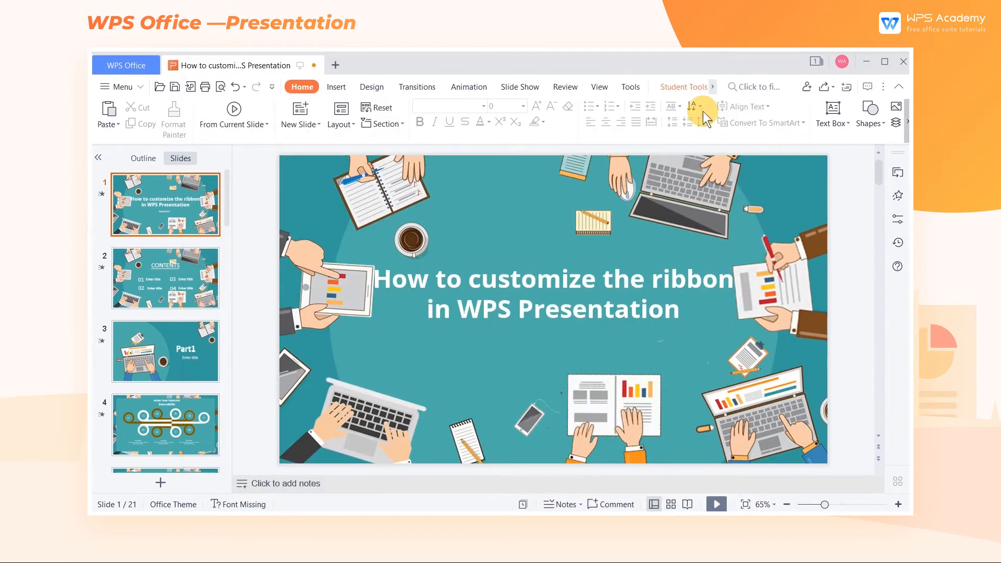
Switch to the new Common tab on the ribbon.
click(695, 87)
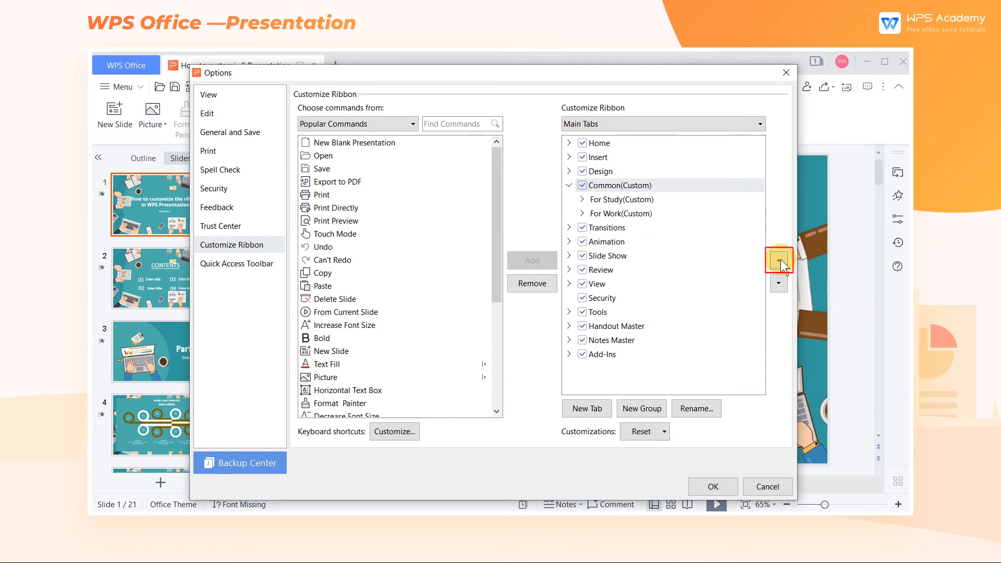
Move Common(Custom) to the top of Main Tabs, ahead of Home.
click(778, 260)
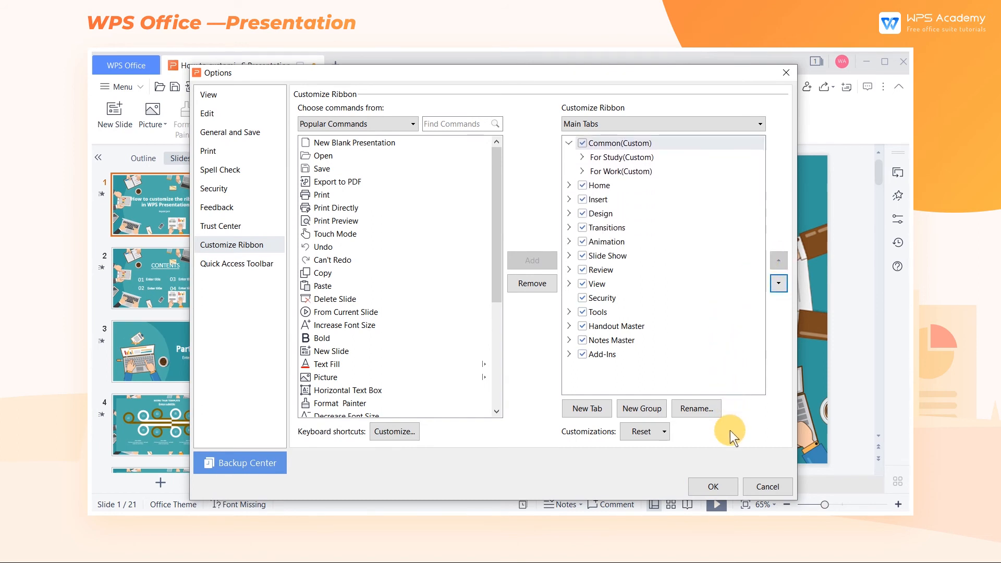
click(711, 486)
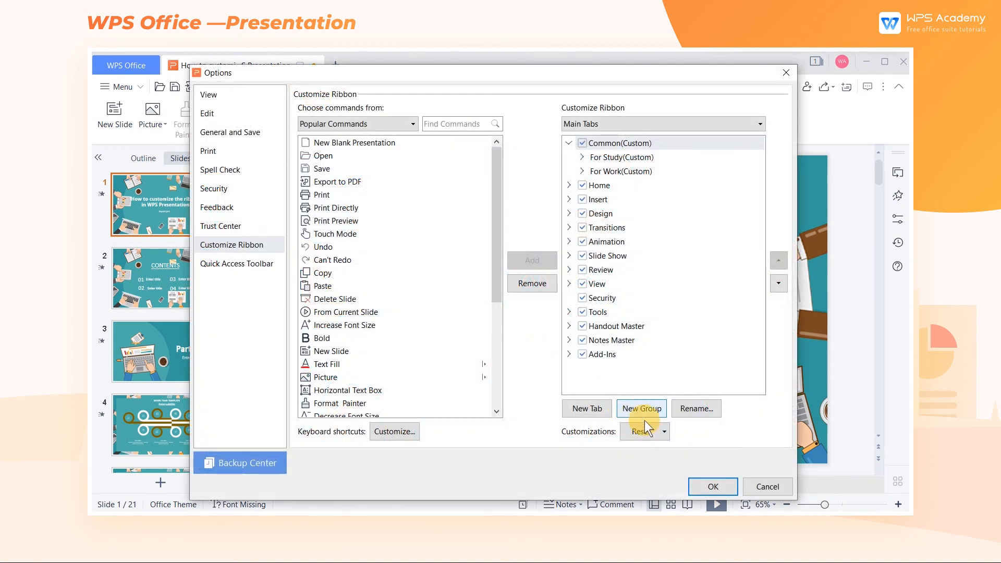
Reset all ribbon customizations and confirm with Yes.
click(645, 431)
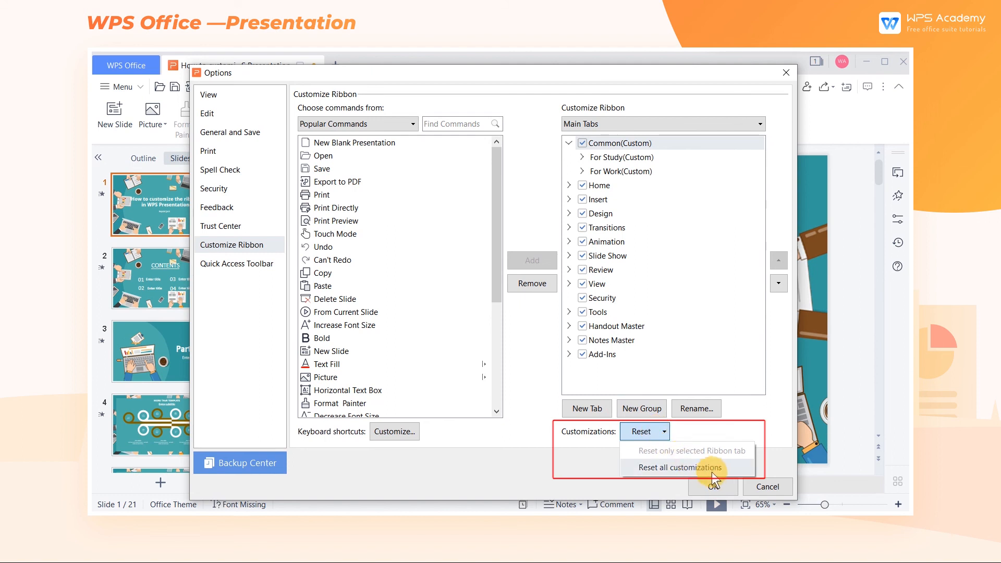
click(679, 468)
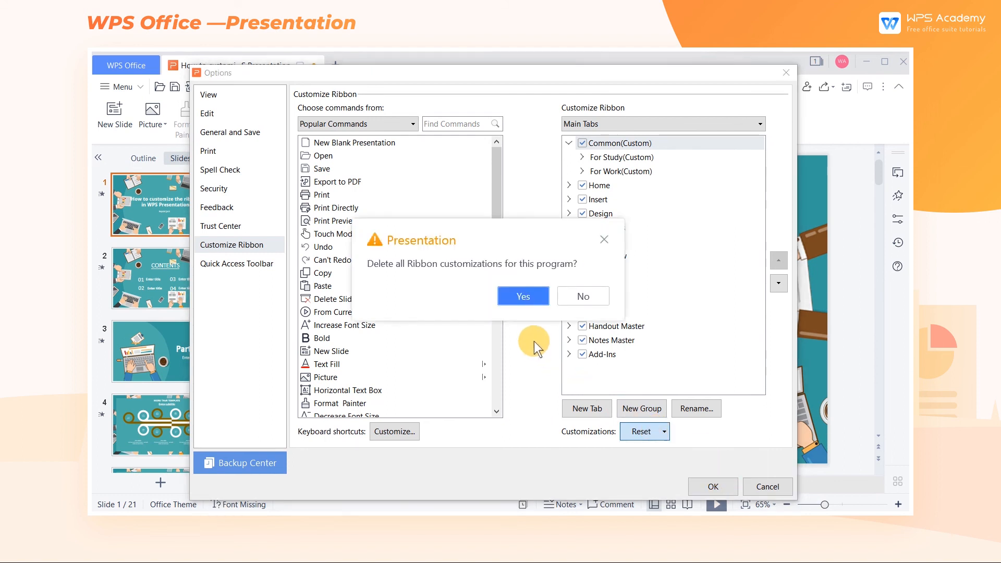
click(523, 296)
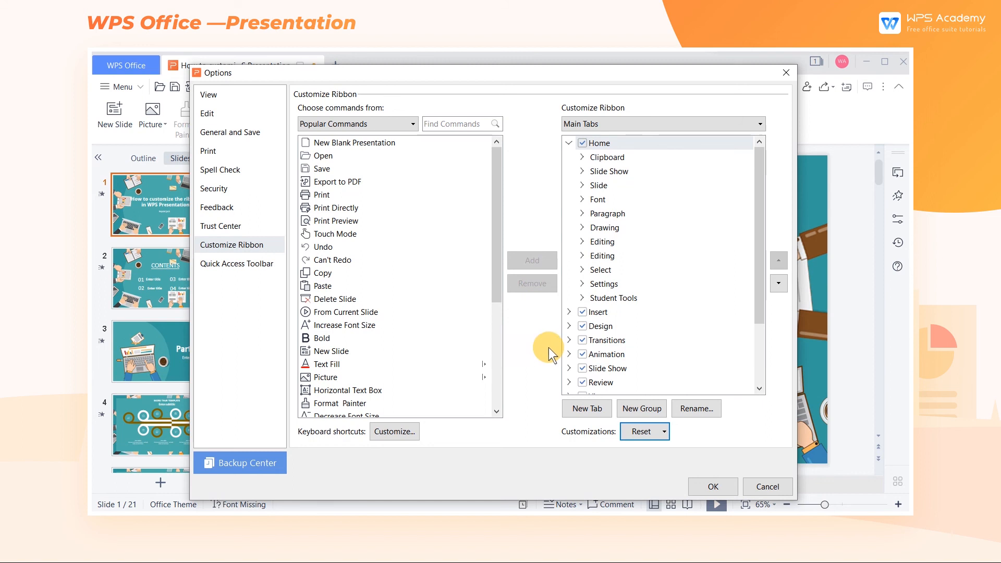